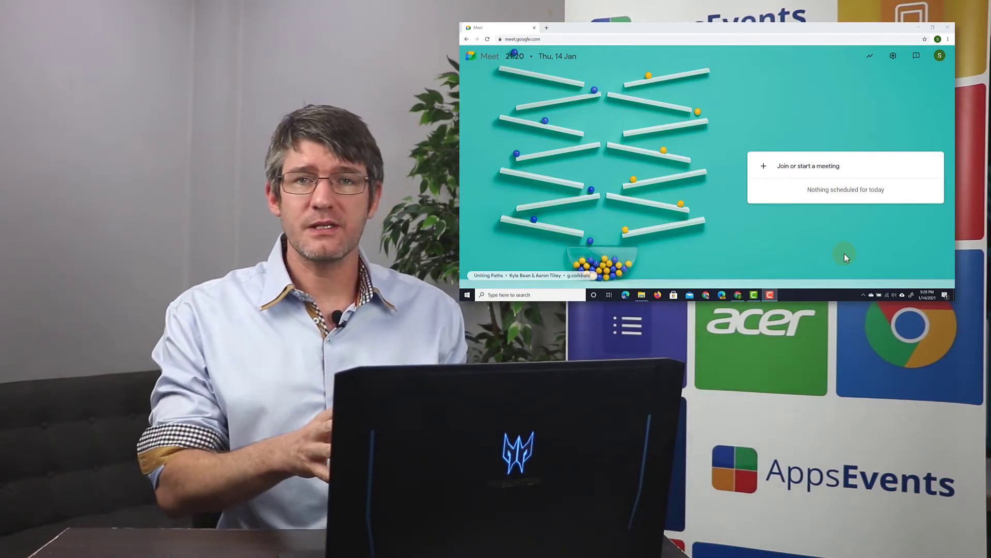
pyautogui.moveTo(834, 231)
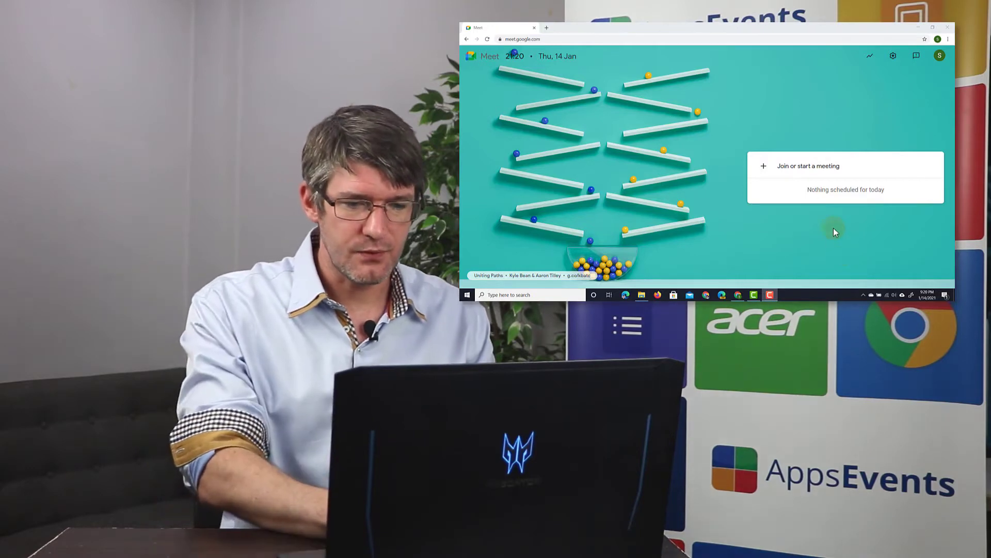
# Start a new meeting with the nickname 'Whiteboard in Meet'.
pyautogui.click(808, 166)
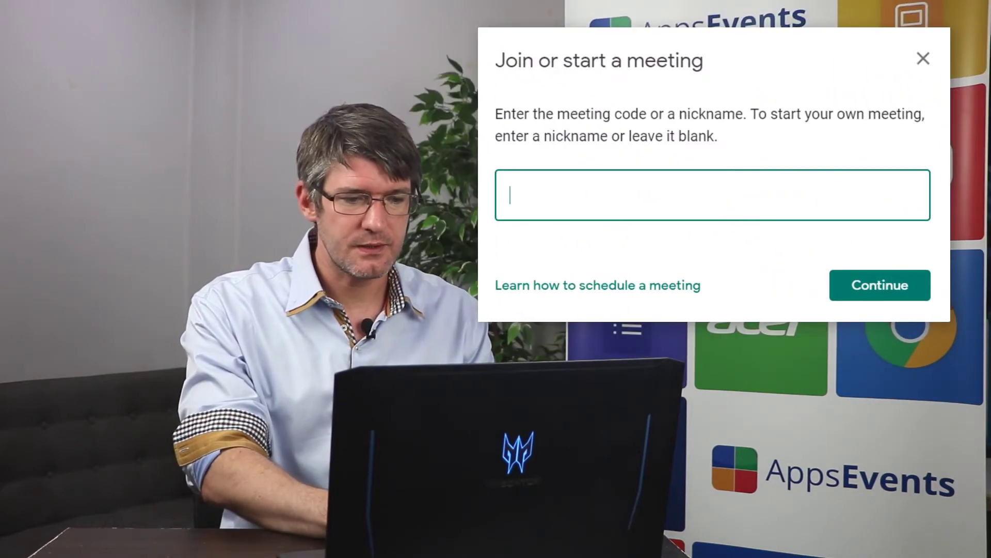
pyautogui.moveTo(810, 194)
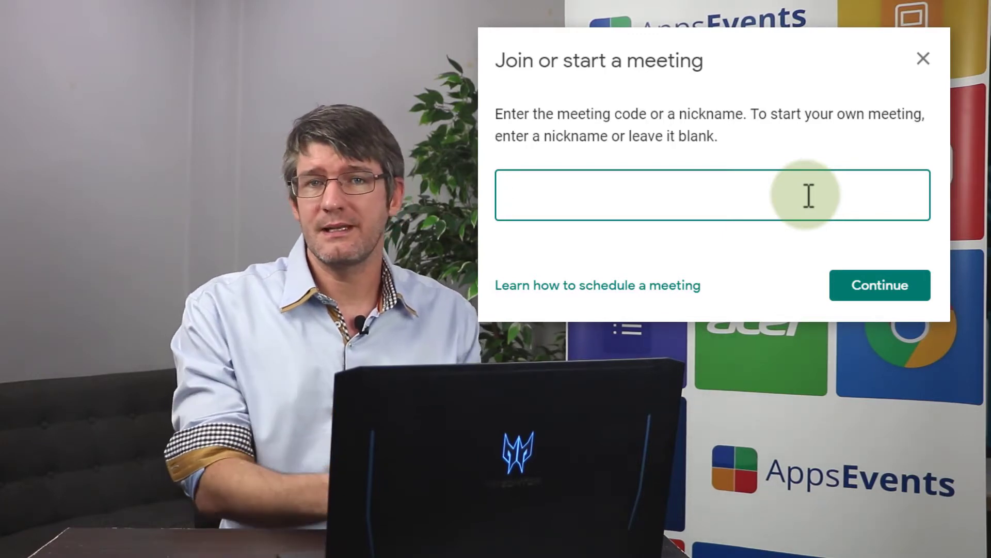
pyautogui.click(633, 194)
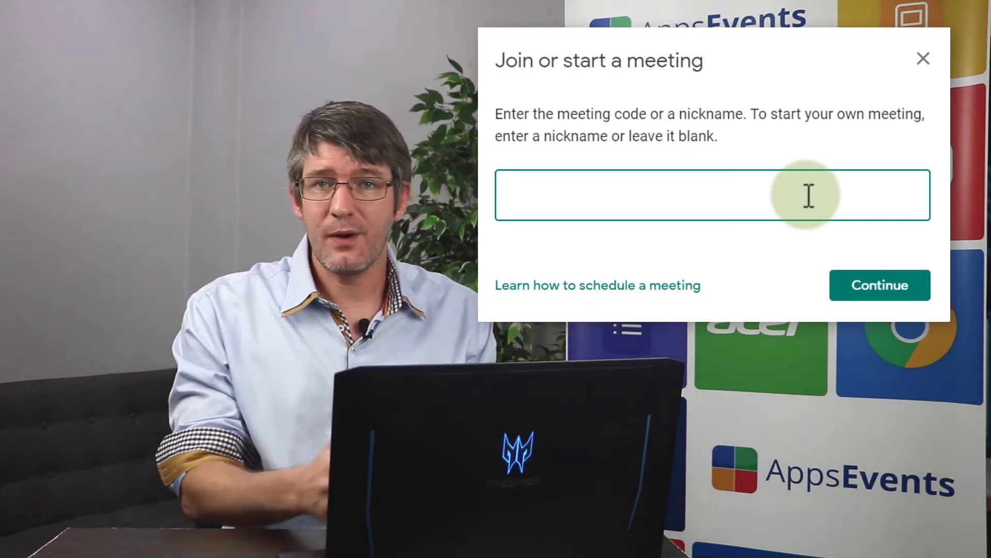
pyautogui.write('Wh')
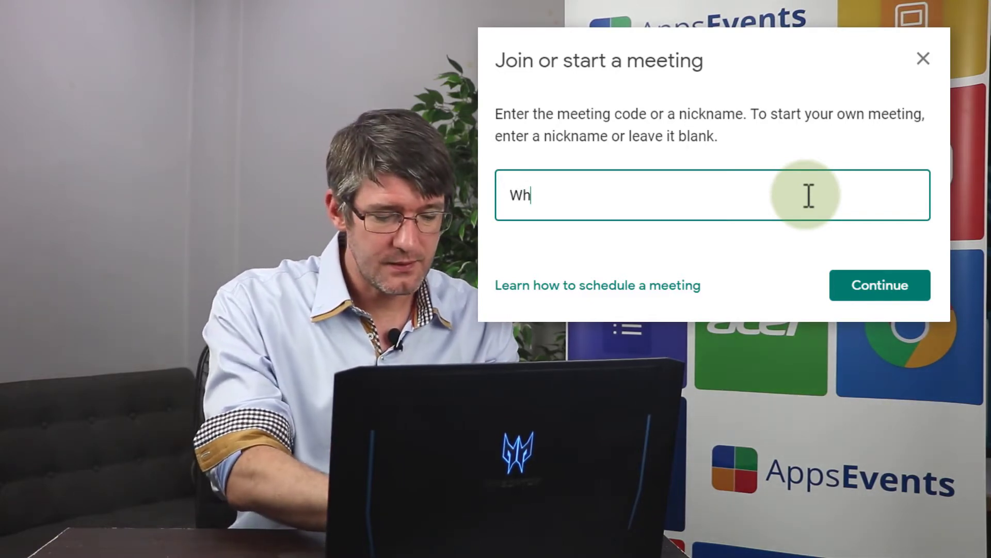
pyautogui.write('iteboard in')
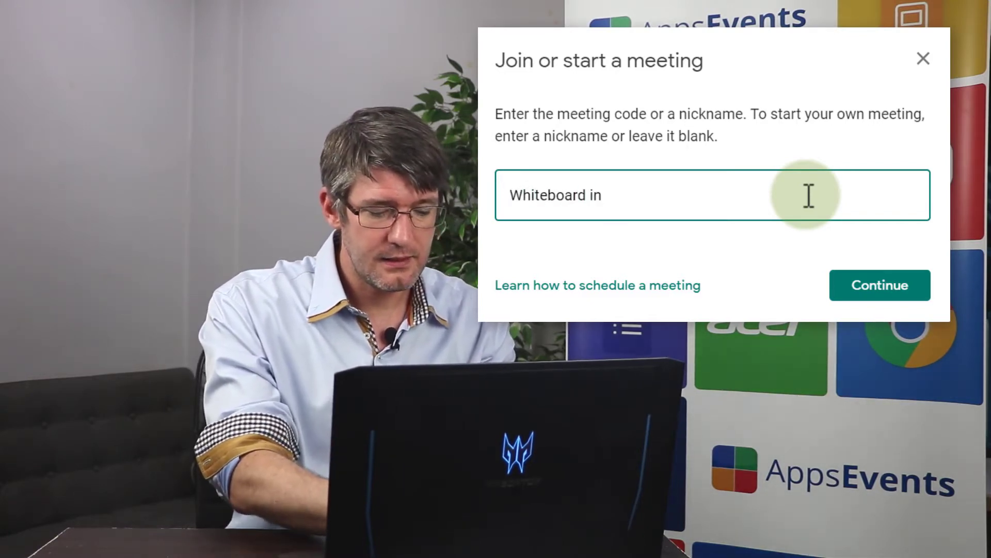
pyautogui.write('Meet')
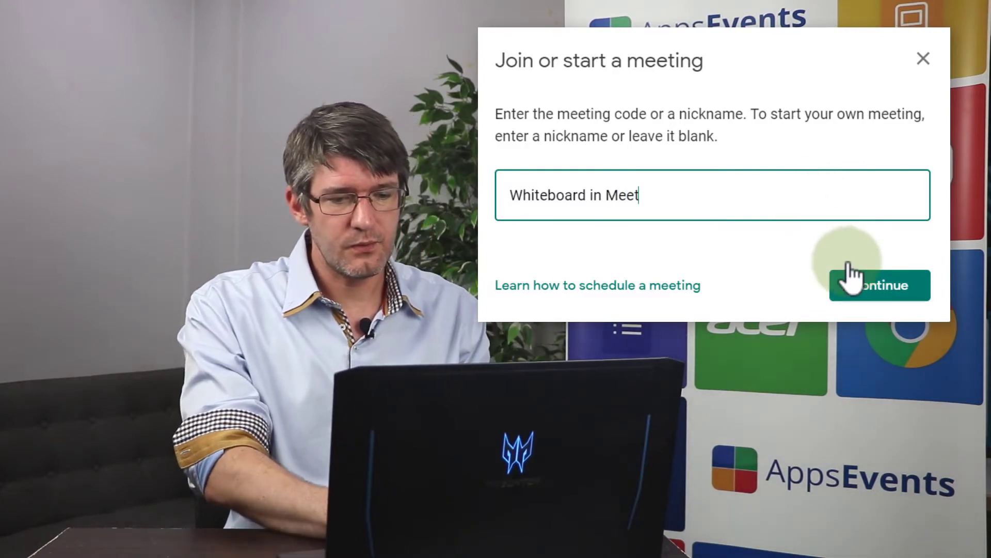
pyautogui.click(879, 285)
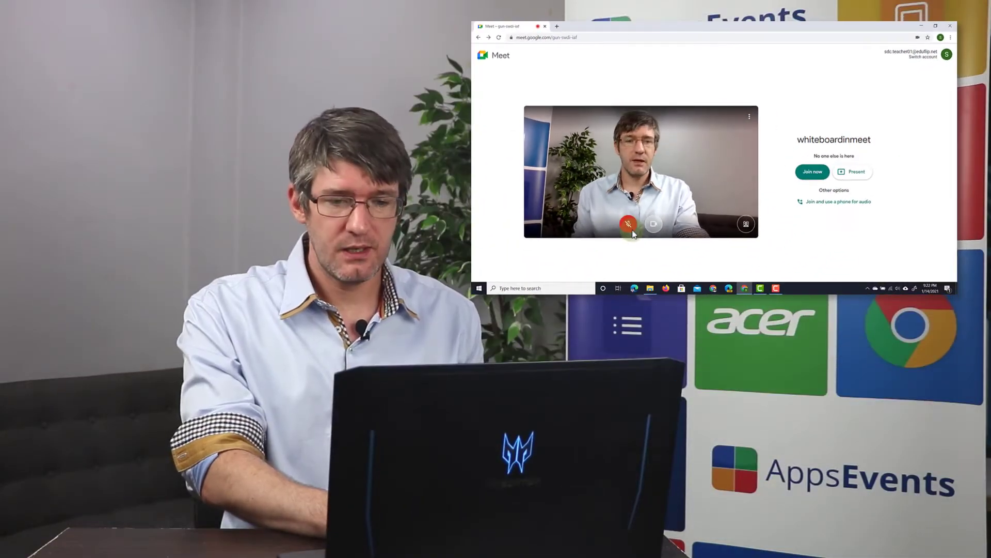
# Join the whiteboardinmeet call as host and close the 'Add others' dialog.
pyautogui.click(812, 172)
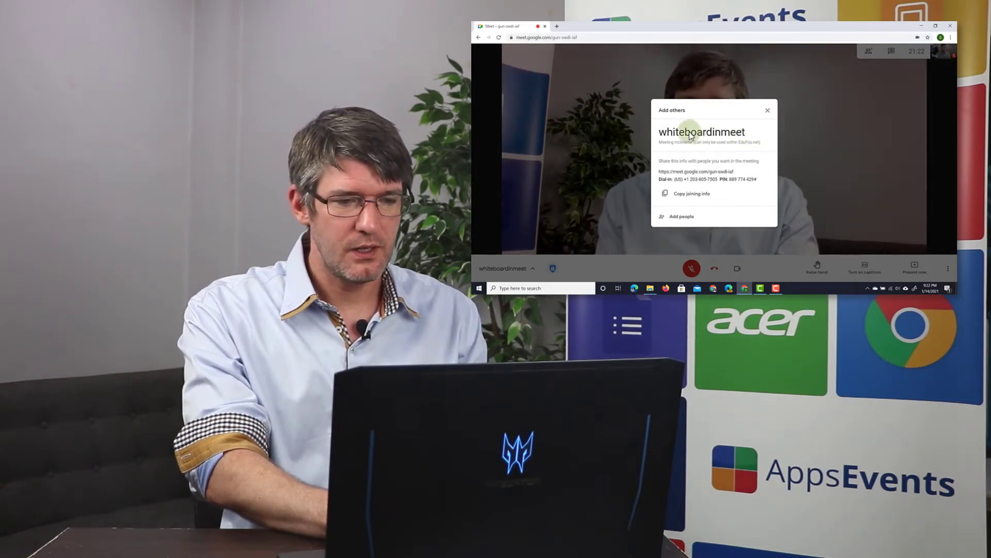
pyautogui.click(768, 110)
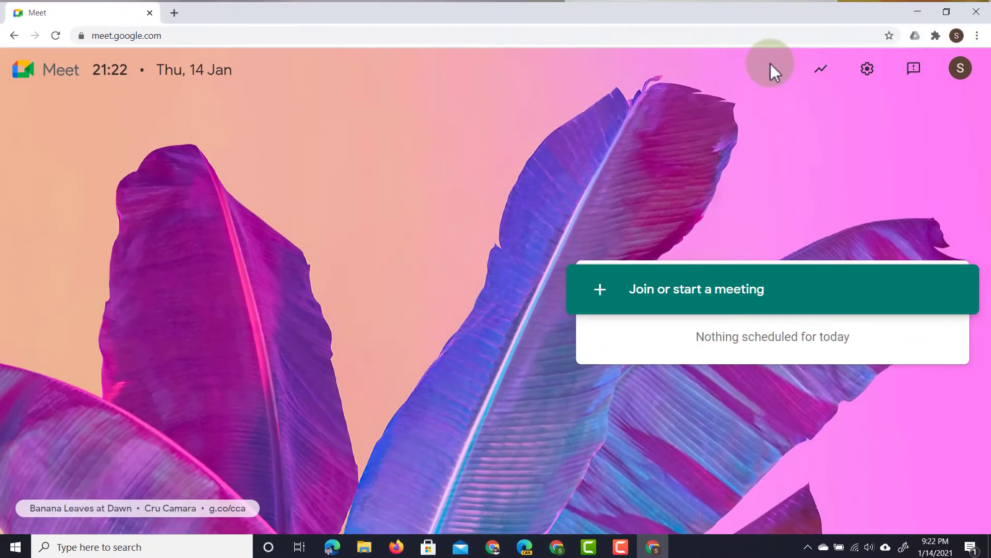
# From the student account, go to the 'whiteboardinmeet' meeting.
pyautogui.click(696, 290)
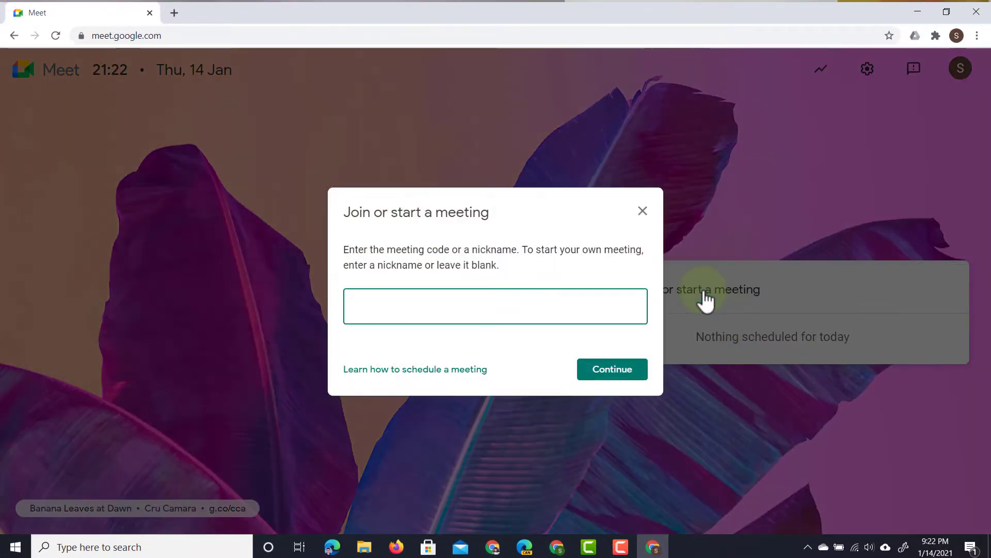
pyautogui.write('whiteboard')
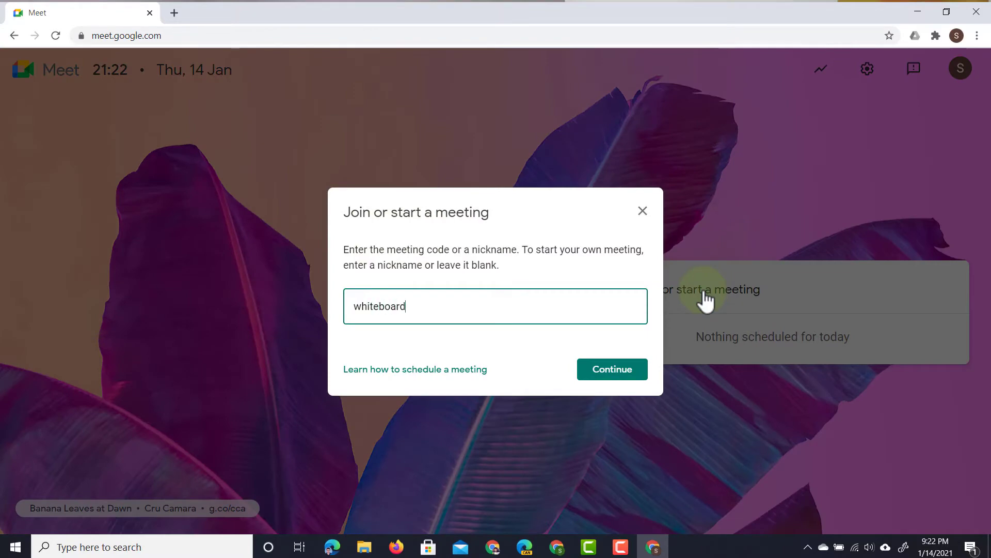
pyautogui.write('inmeet')
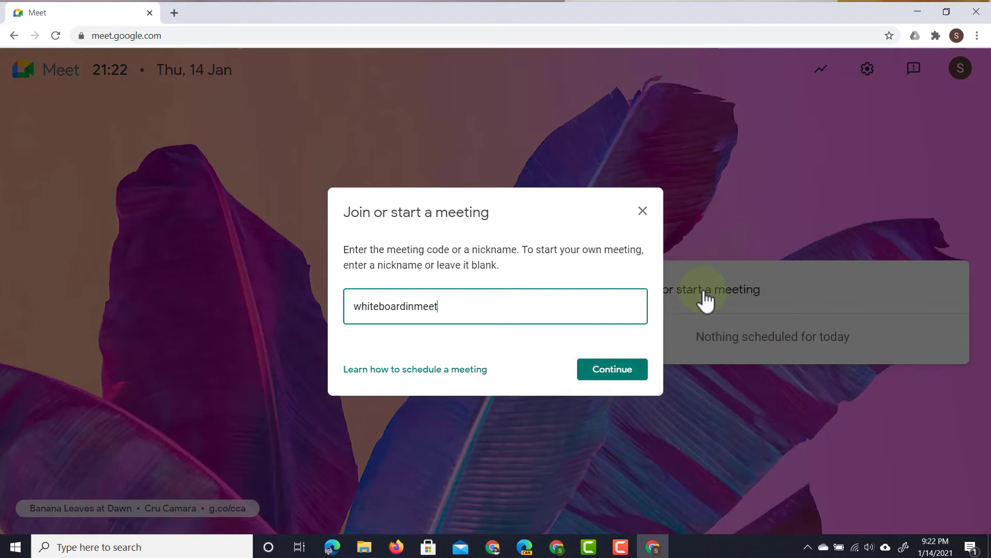
pyautogui.click(611, 368)
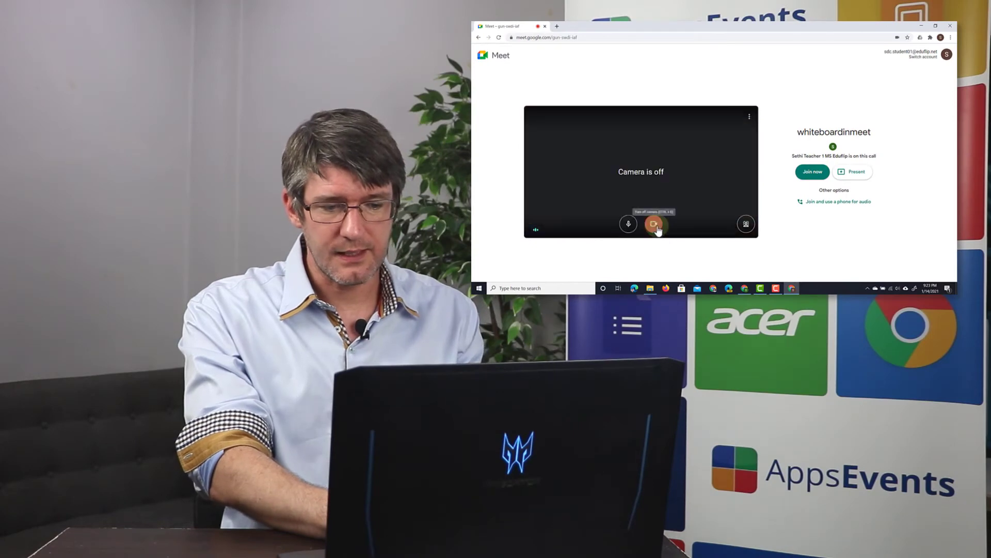
# Join with camera and microphone off, then return to the teacher's window.
pyautogui.click(629, 224)
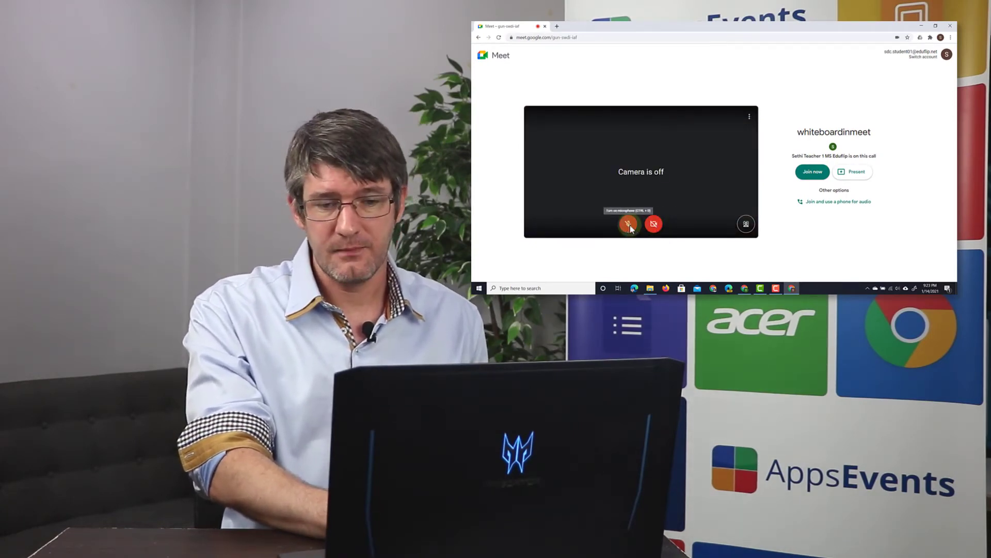
pyautogui.click(812, 172)
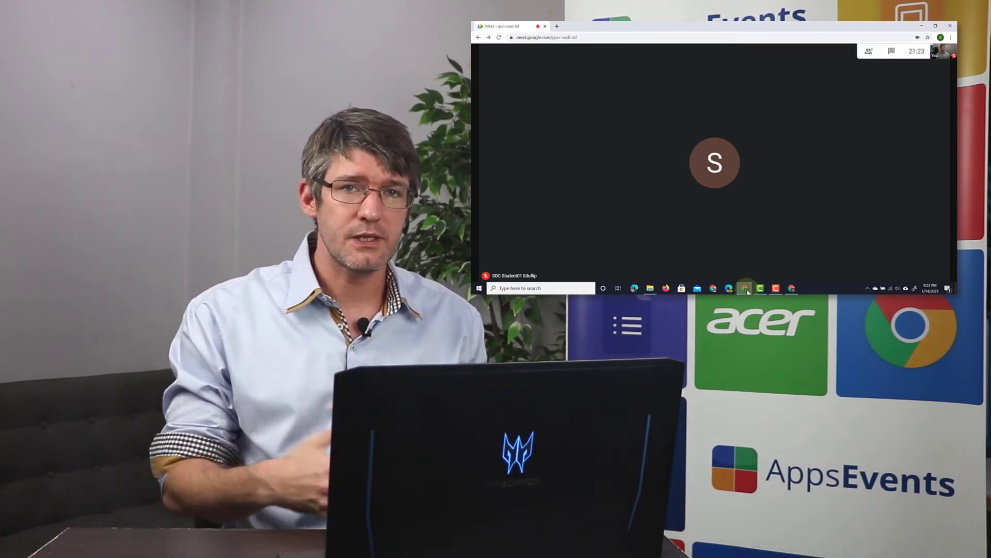
pyautogui.click(941, 26)
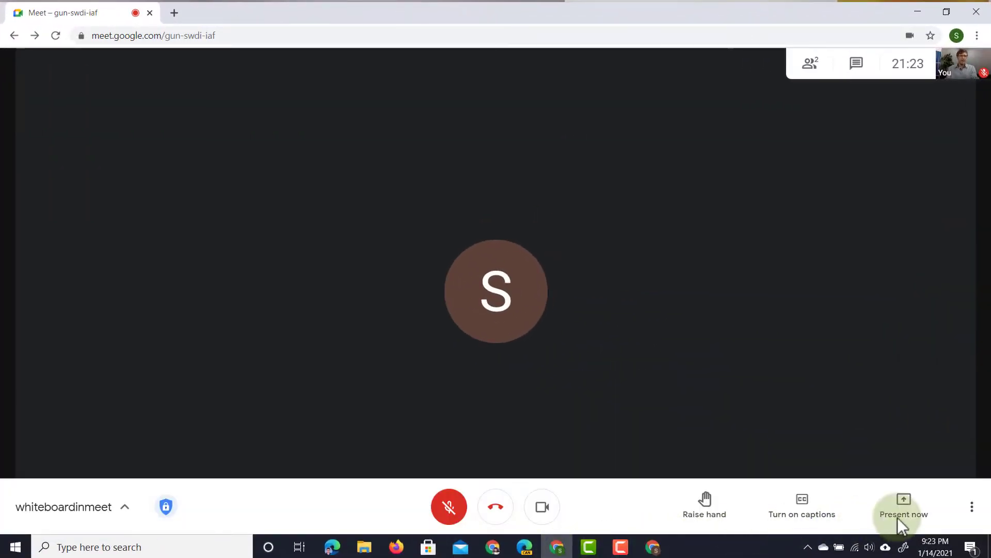
pyautogui.moveTo(972, 506)
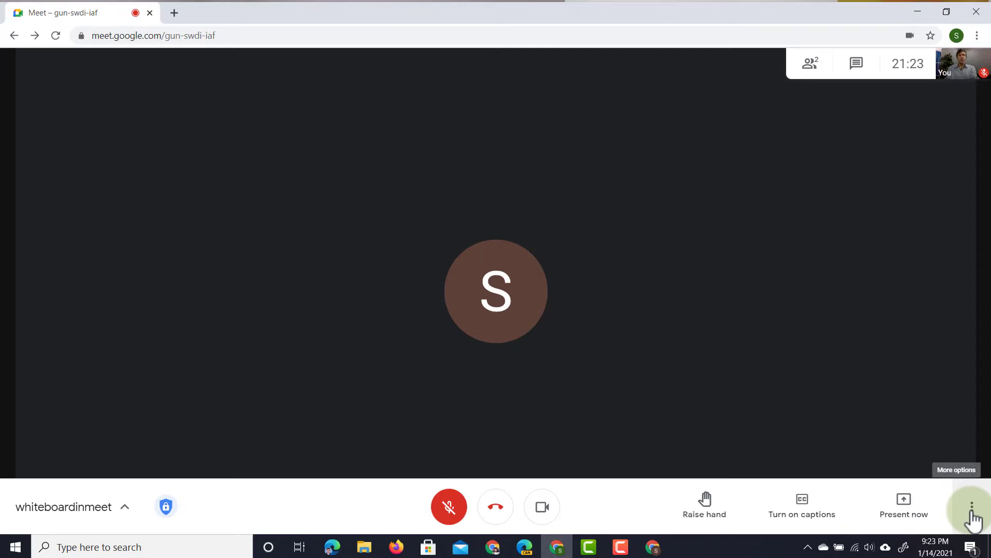
# Open More options and choose Whiteboard to show the Whiteboard dialog.
pyautogui.click(974, 506)
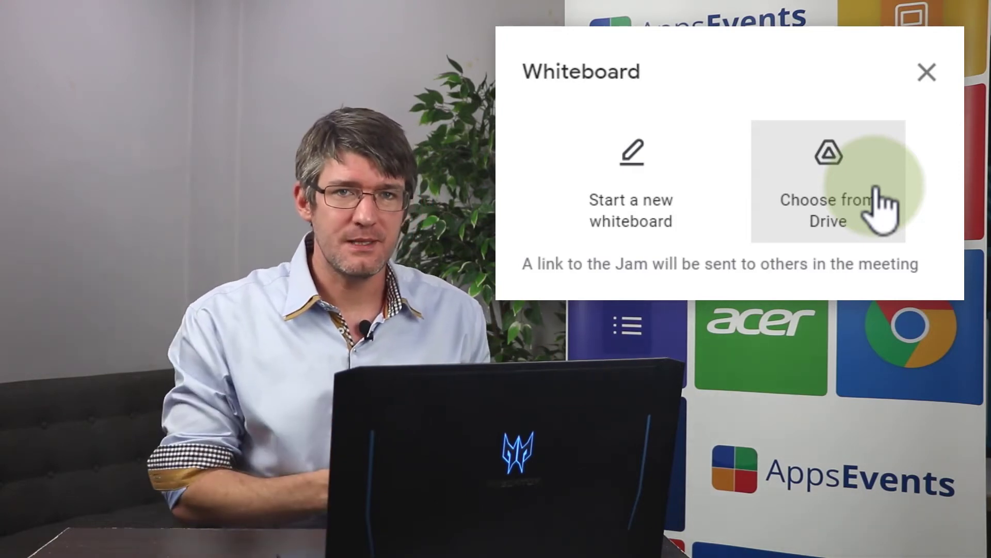
pyautogui.moveTo(629, 218)
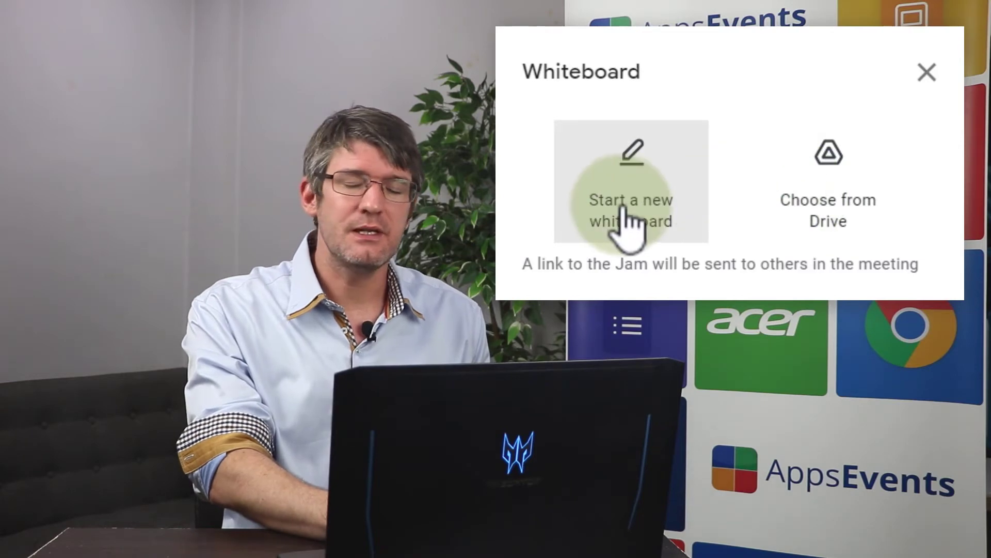
# Start a new whiteboard and send the one participant Edit access.
pyautogui.click(630, 200)
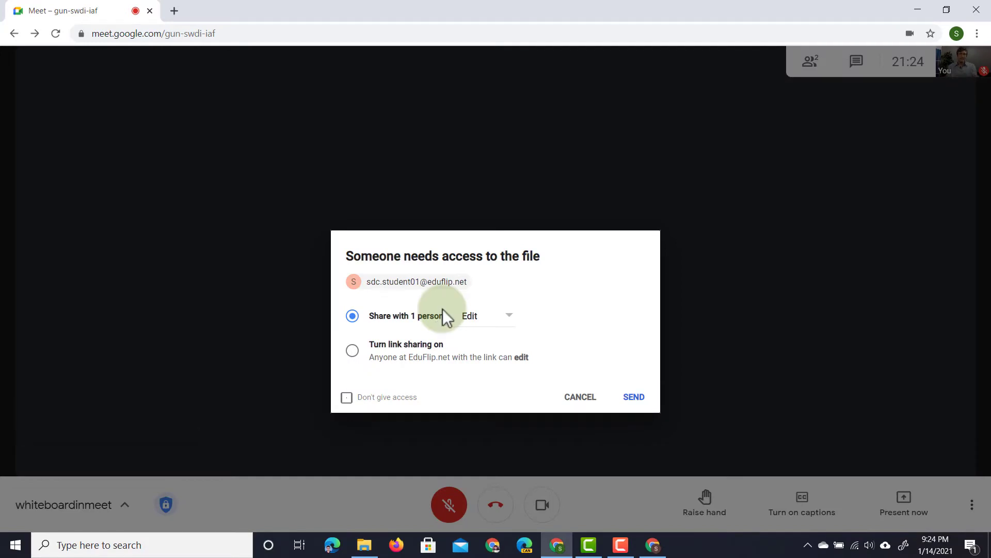
pyautogui.moveTo(500, 389)
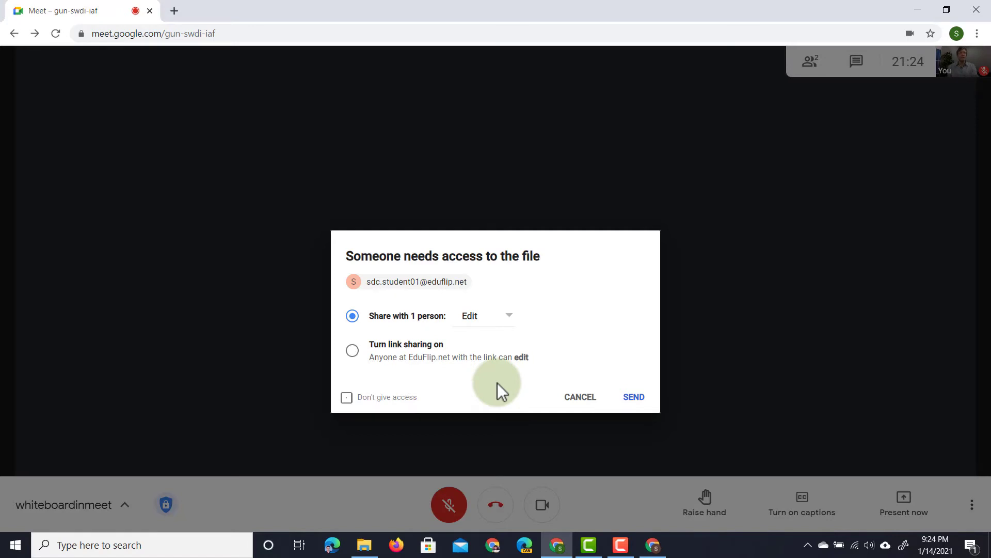
pyautogui.moveTo(509, 326)
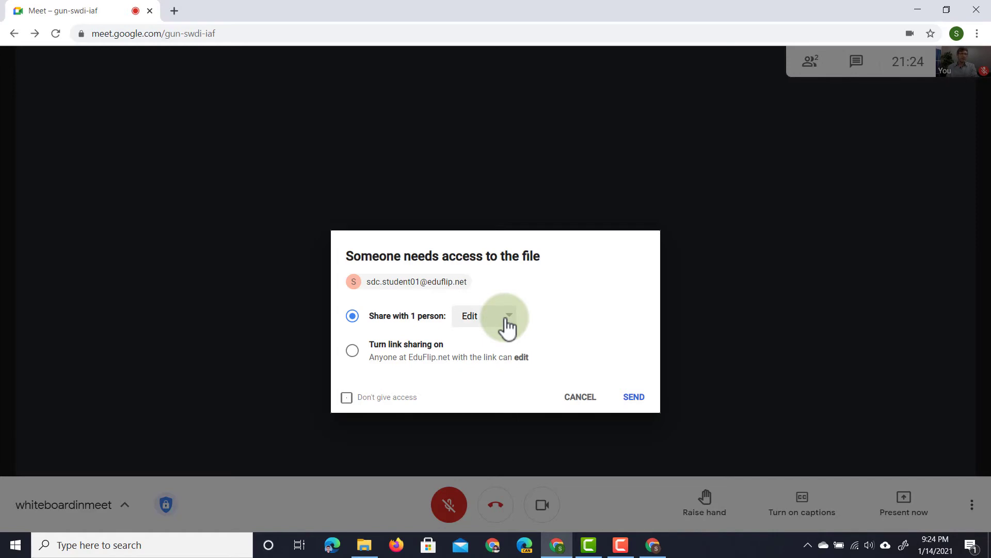
pyautogui.click(510, 316)
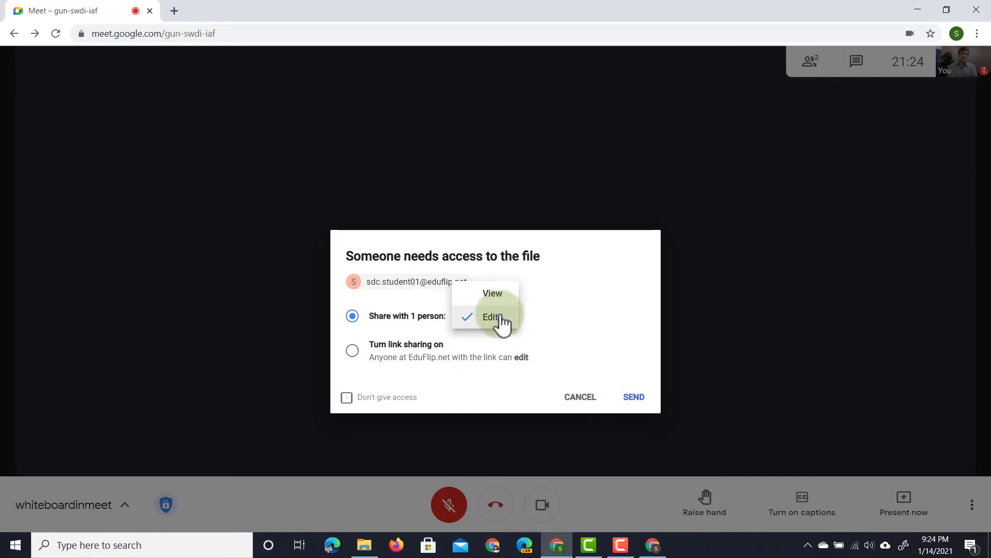
pyautogui.click(492, 317)
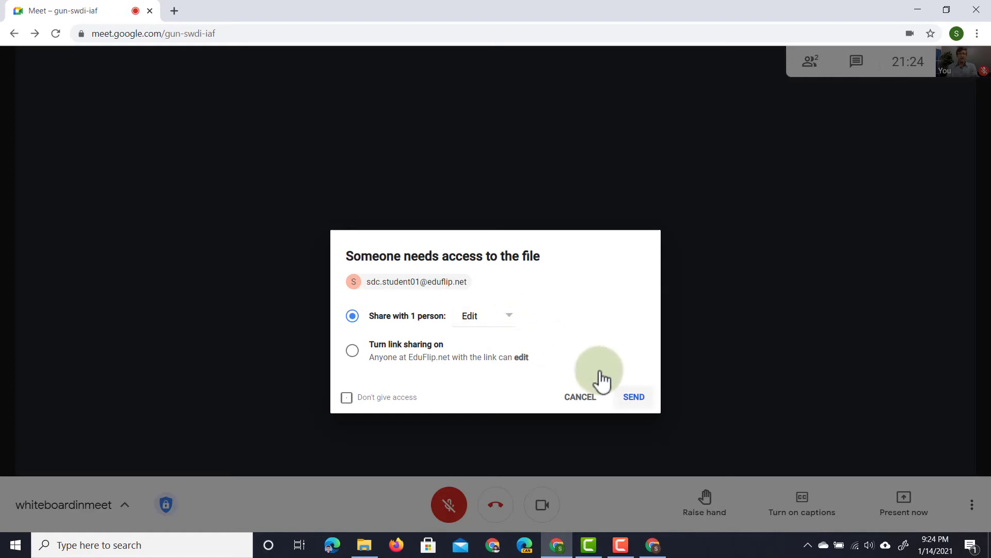
pyautogui.click(633, 396)
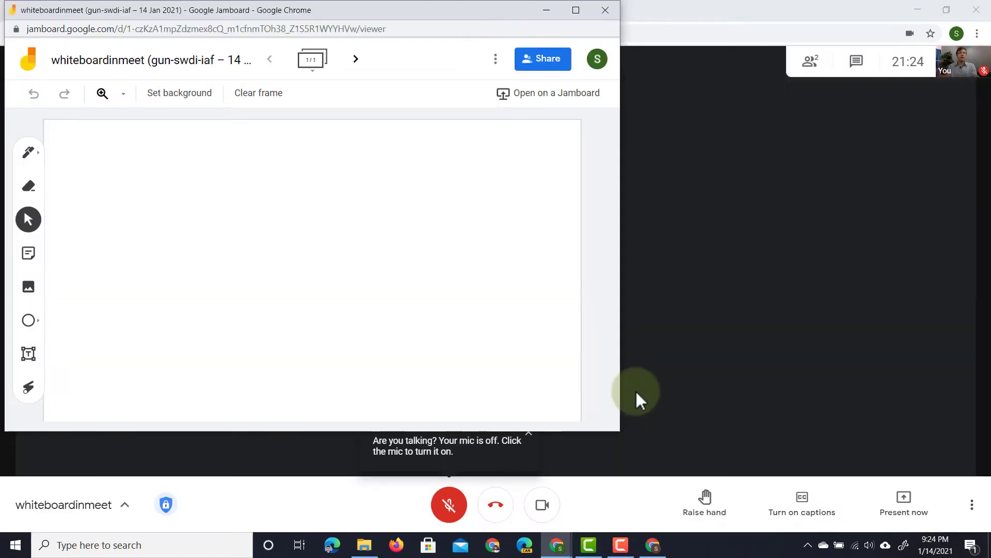
pyautogui.moveTo(691, 231)
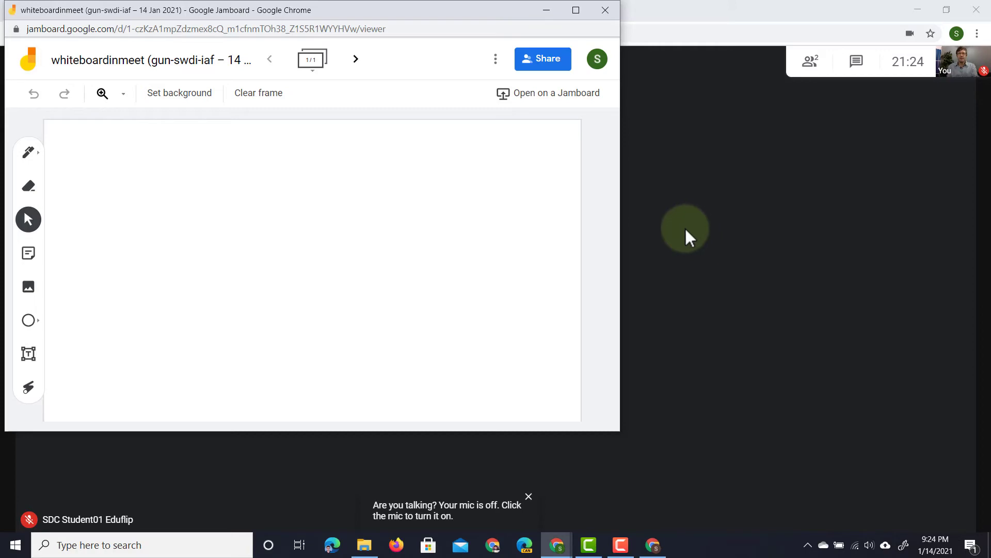
# Draw a horizontal freehand line on the whiteboard with the Pen tool.
pyautogui.click(28, 151)
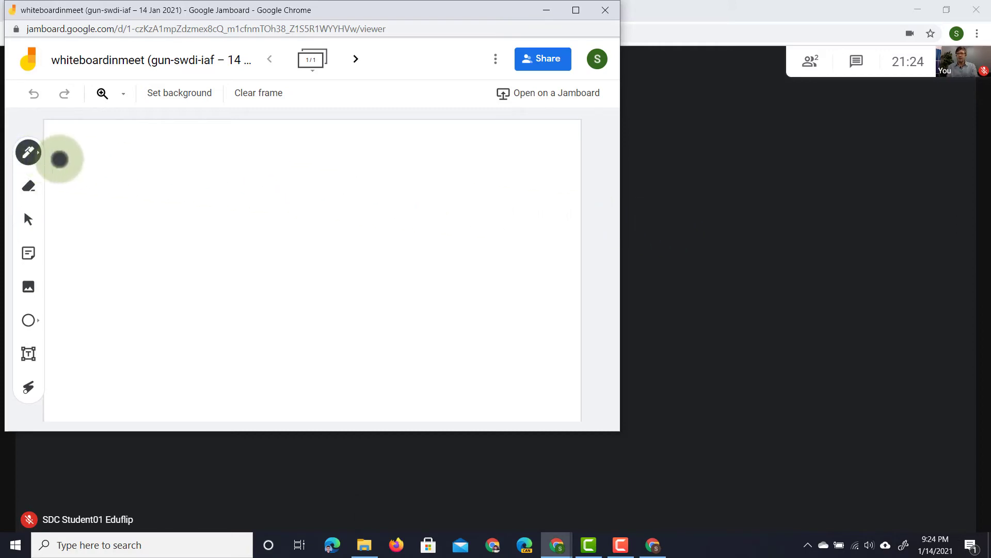
pyautogui.moveTo(93, 155); pyautogui.dragTo(386, 150)
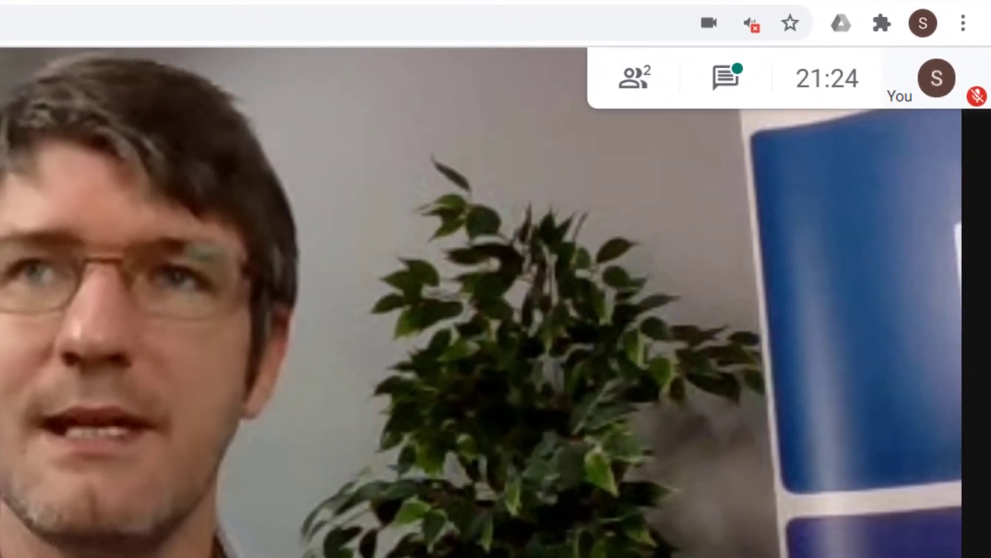
pyautogui.moveTo(726, 79)
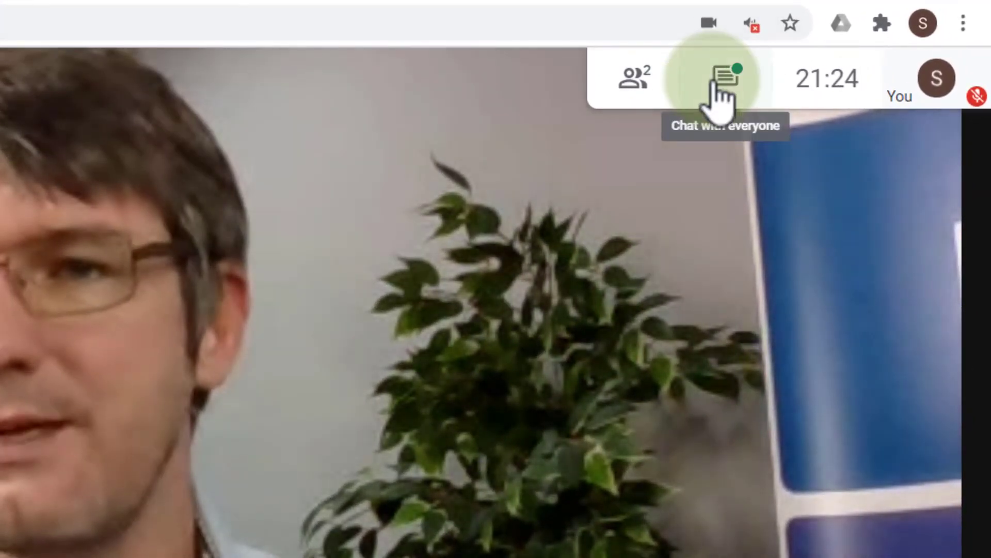
# Open the jamboard.google.com link posted in the meeting chat.
pyautogui.click(719, 79)
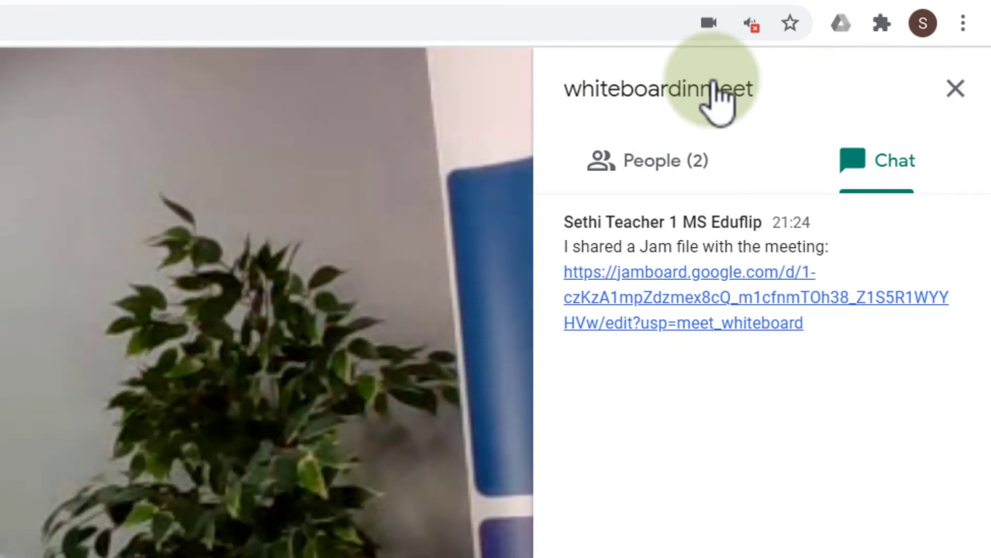
pyautogui.moveTo(695, 329)
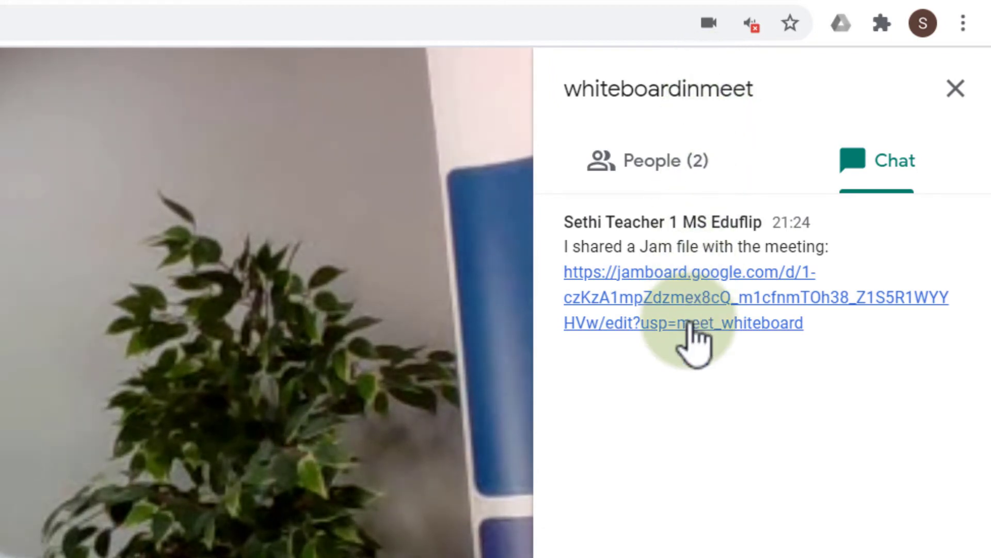
pyautogui.click(682, 322)
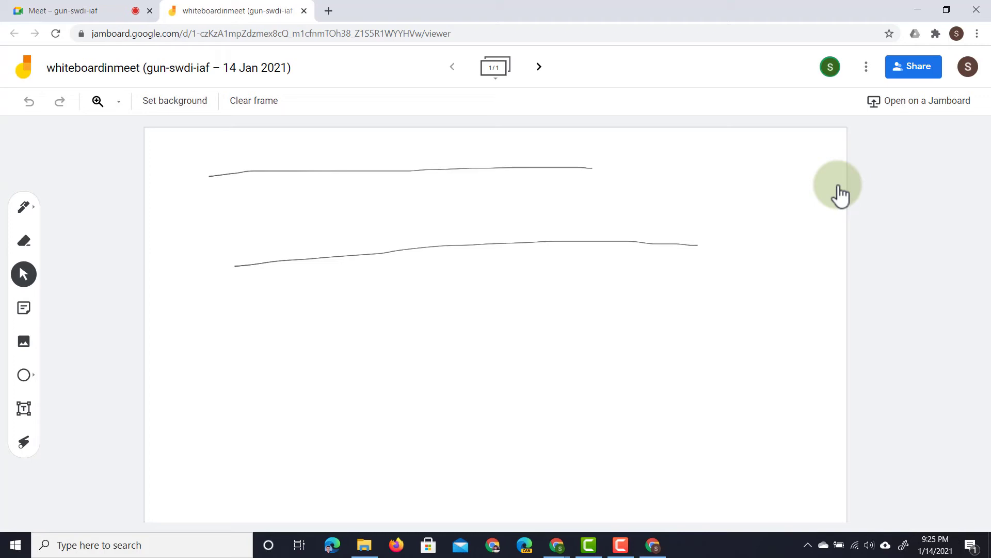
pyautogui.moveTo(467, 200)
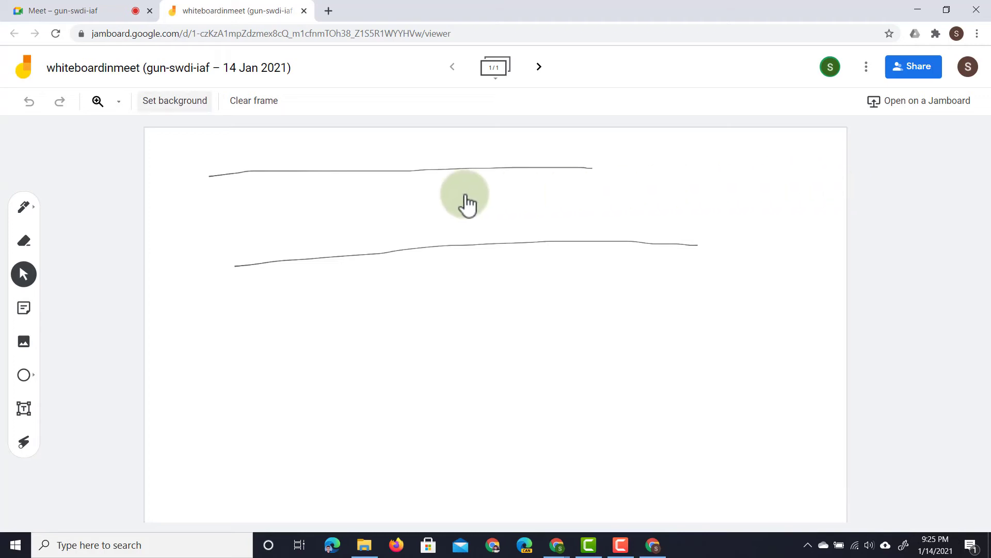
# Select the Pen tool to reveal its pen styles and colours.
pyautogui.click(23, 206)
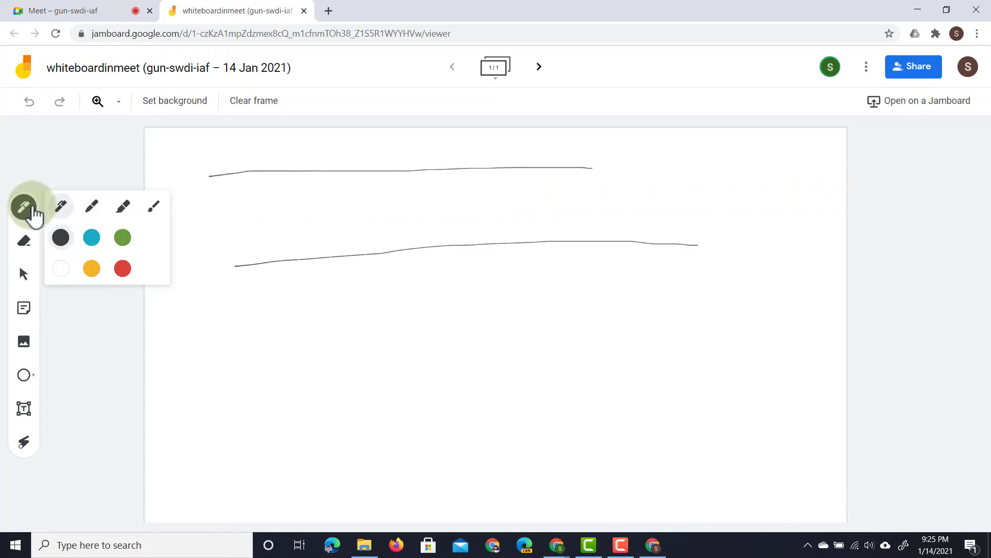